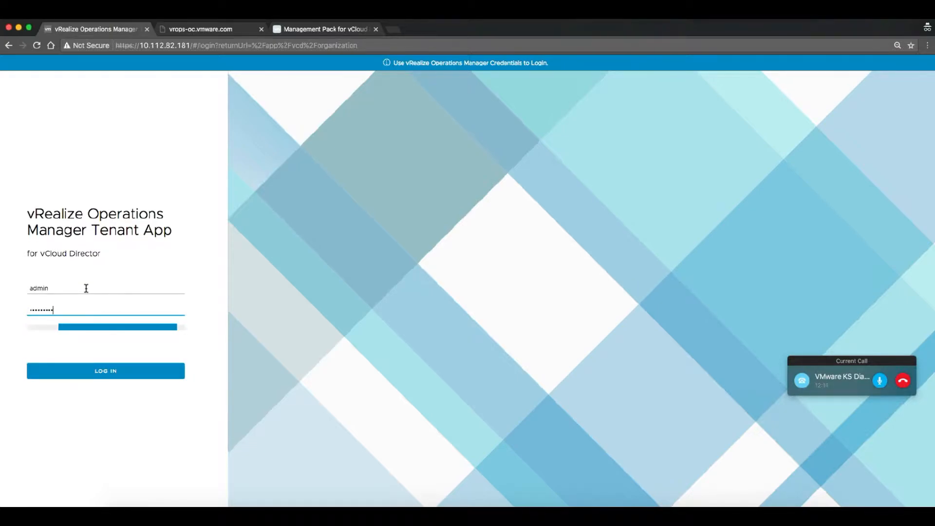
Log in as administrator to reach the SadaOrg3 organization dashboard
{"action": "left_click", "coordinate": [106, 370]}
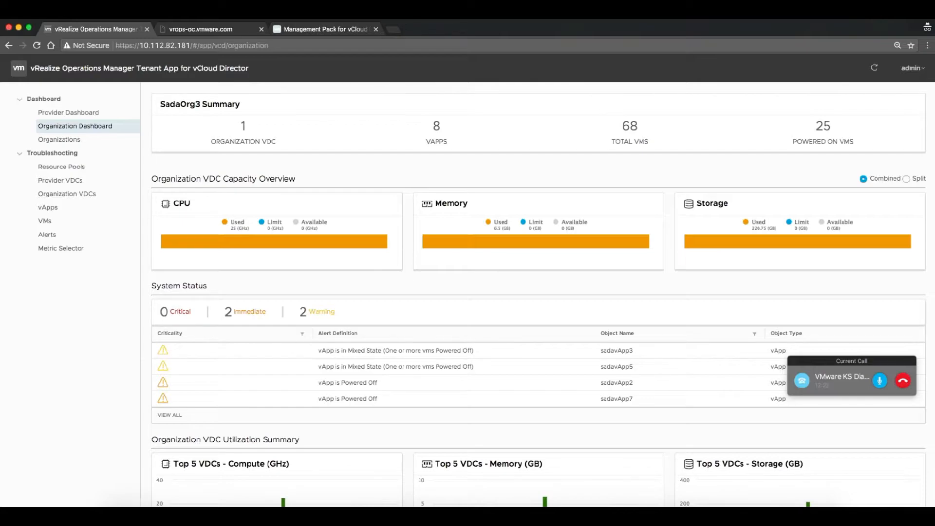
Open the Provider Dashboard and scroll down to the Organizations Overview table
{"action": "left_click", "coordinate": [68, 112]}
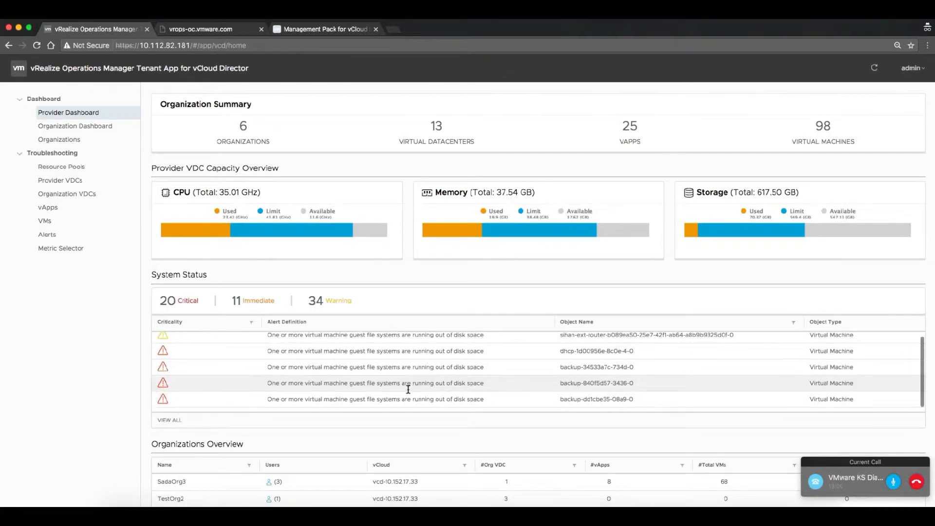
{"action": "scroll", "scroll_direction": "down", "scroll_amount": 3}
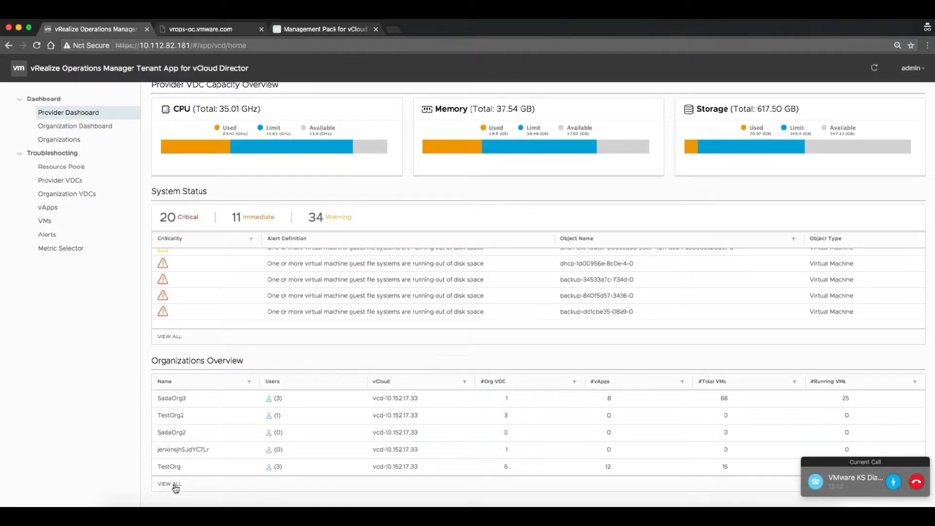
Open the Organizations page listing all six organizations with VDC, vApp and VM counts
{"action": "left_click", "coordinate": [169, 484]}
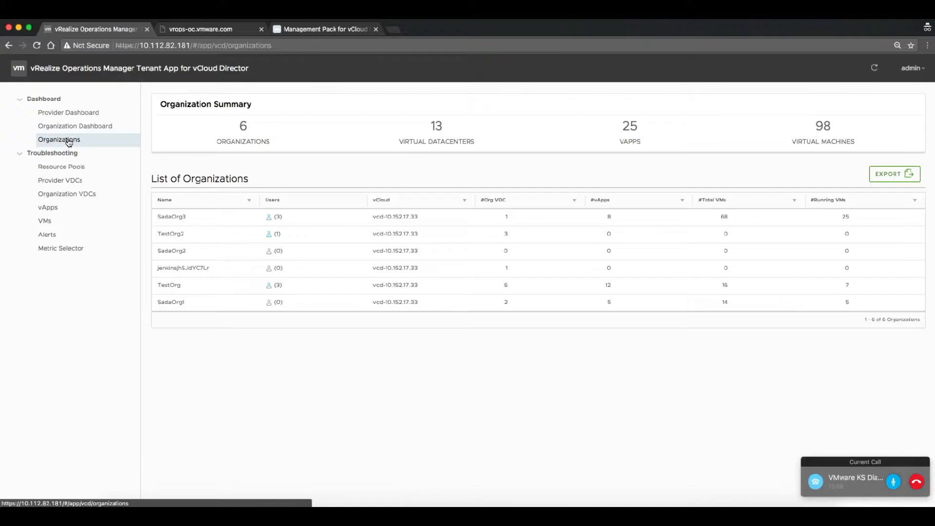
{"action": "mouse_move", "coordinate": [189, 216]}
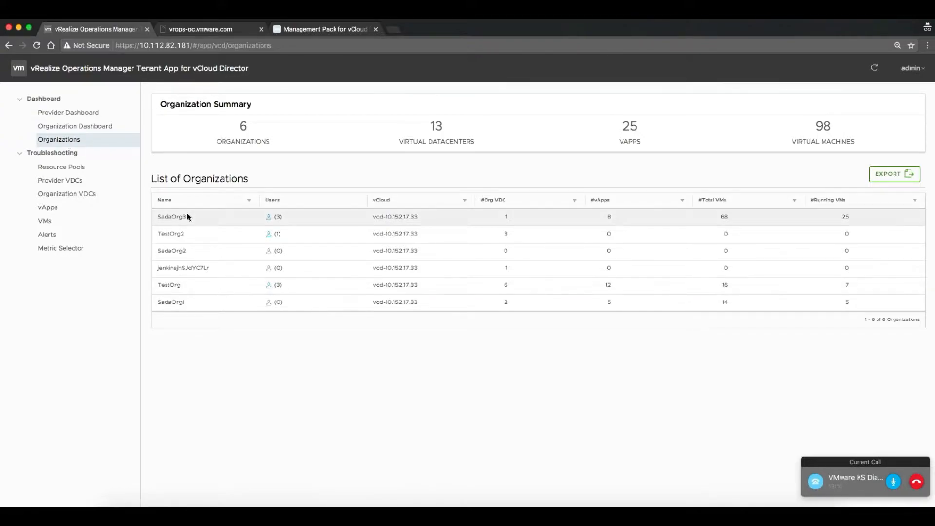
{"action": "mouse_move", "coordinate": [200, 302]}
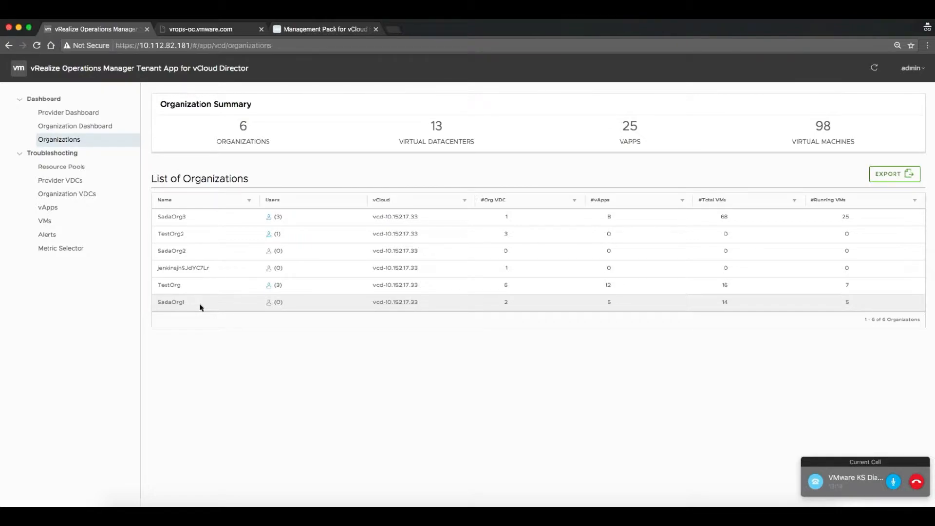
{"action": "mouse_move", "coordinate": [255, 257]}
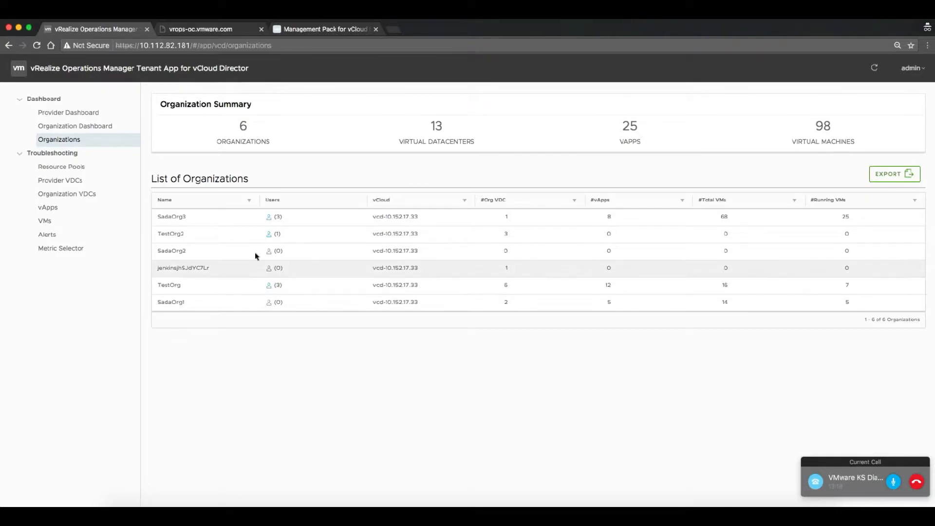
{"action": "mouse_move", "coordinate": [274, 251]}
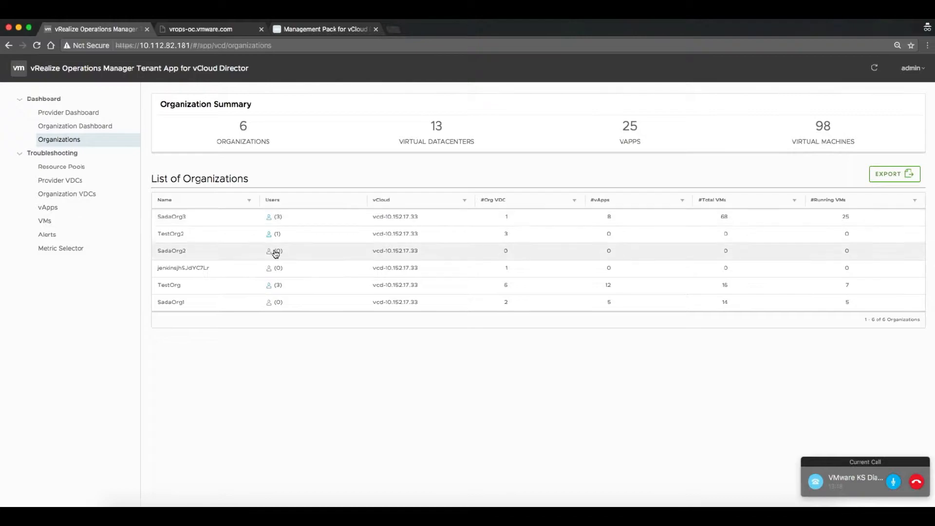
{"action": "left_click", "coordinate": [273, 216]}
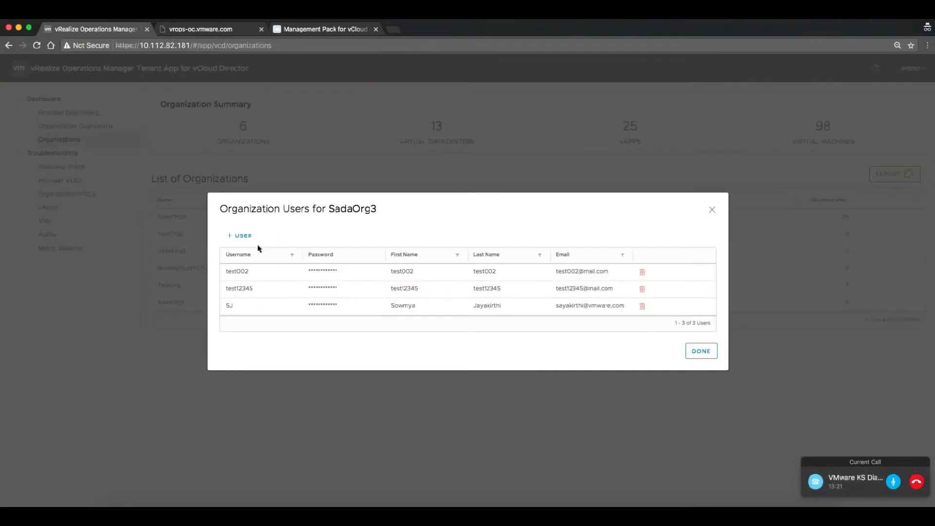
{"action": "left_click", "coordinate": [239, 235]}
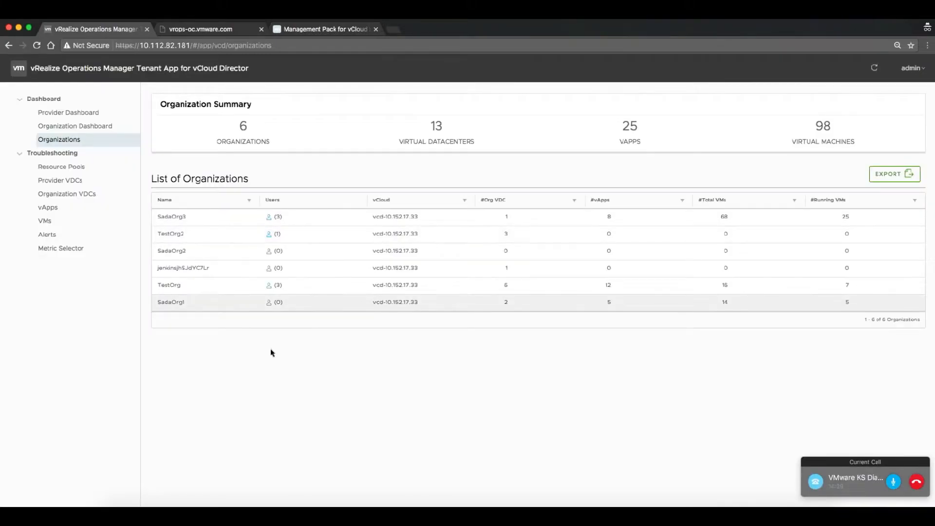
{"action": "mouse_move", "coordinate": [337, 375]}
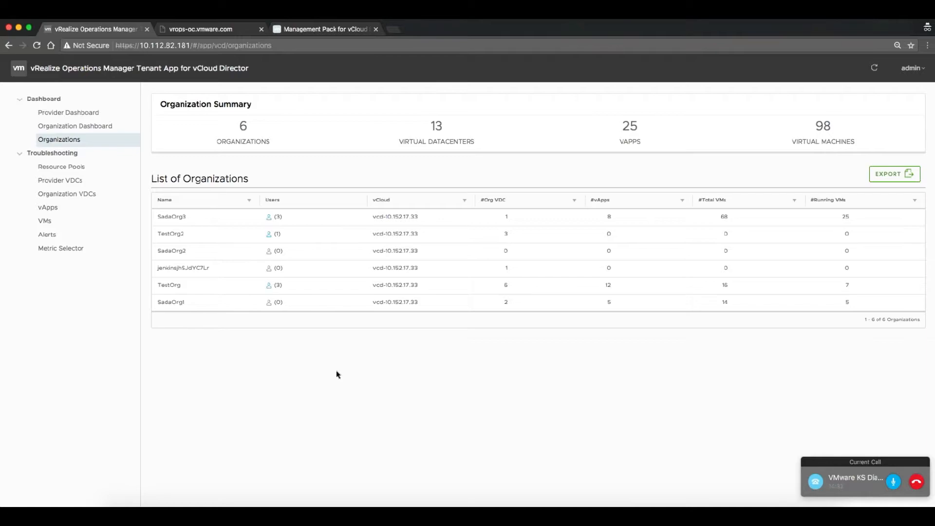
{"action": "mouse_move", "coordinate": [219, 306]}
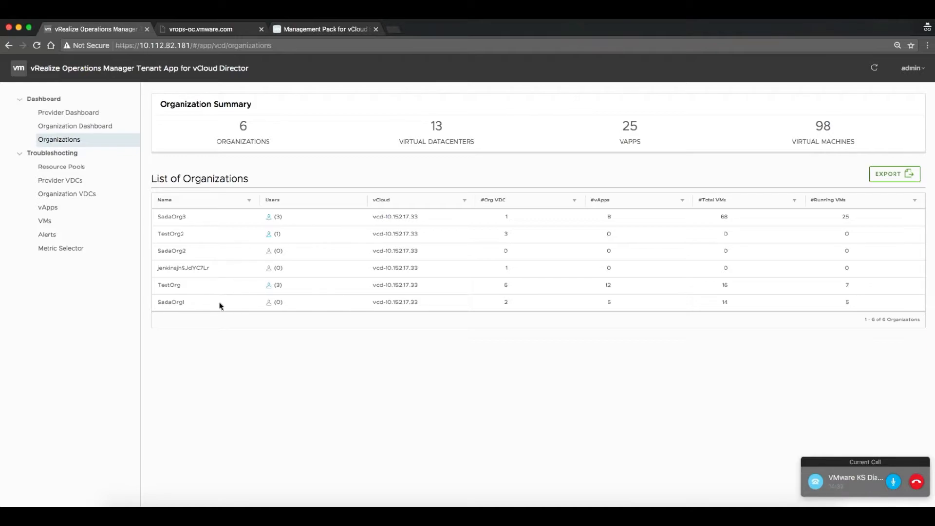
{"action": "mouse_move", "coordinate": [240, 364]}
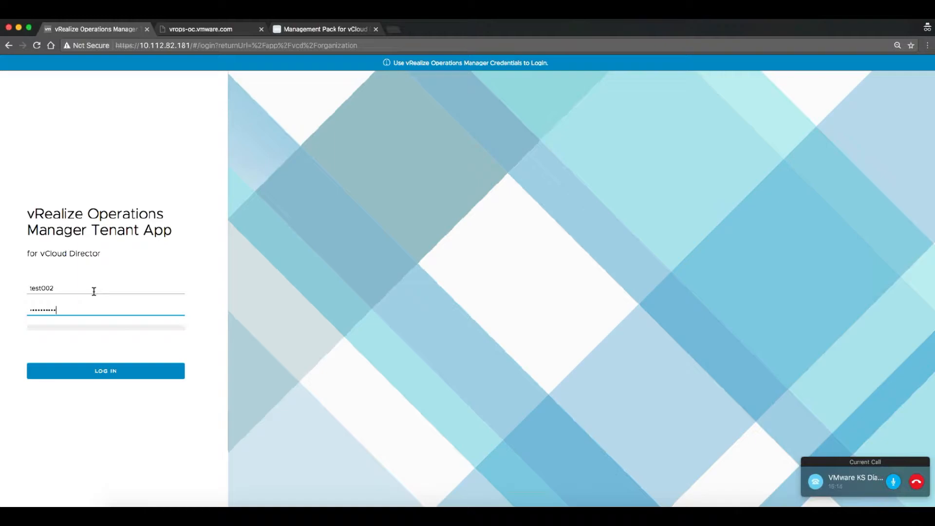
Log in as organization user test002 to view the SadaOrg3 dashboard
{"action": "left_click", "coordinate": [105, 370]}
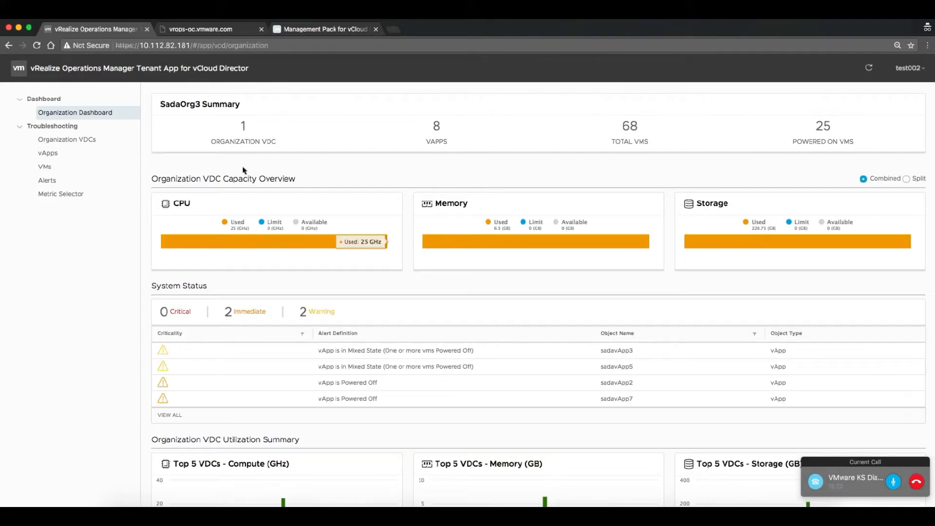
{"action": "mouse_move", "coordinate": [311, 200]}
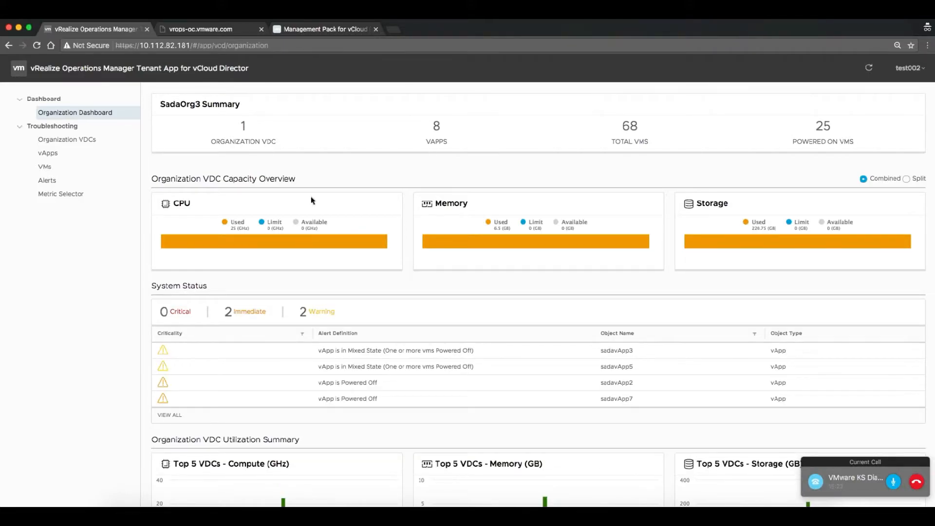
{"action": "mouse_move", "coordinate": [358, 242]}
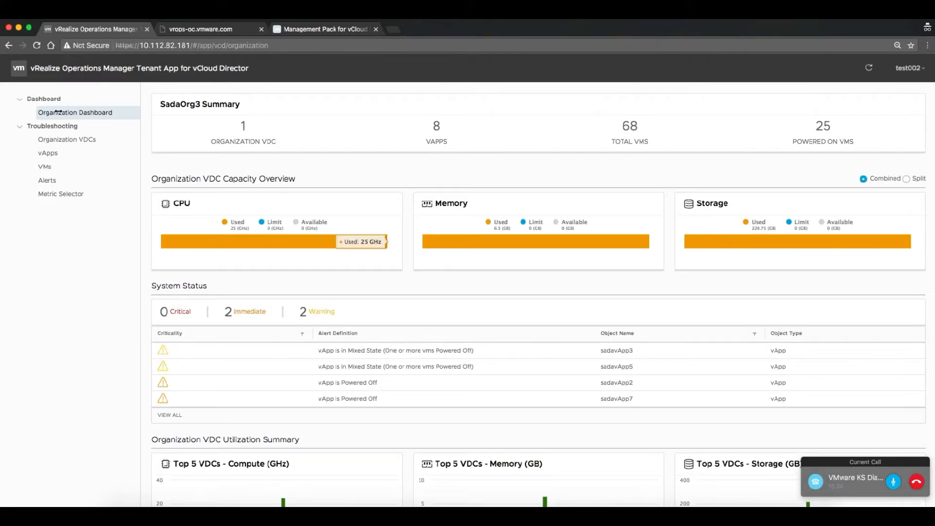
{"action": "mouse_move", "coordinate": [67, 139]}
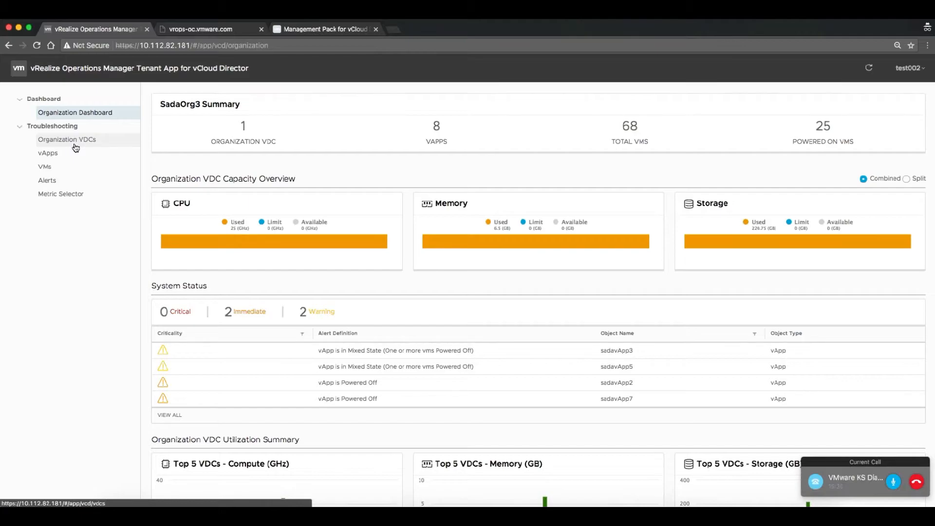
{"action": "mouse_move", "coordinate": [365, 241]}
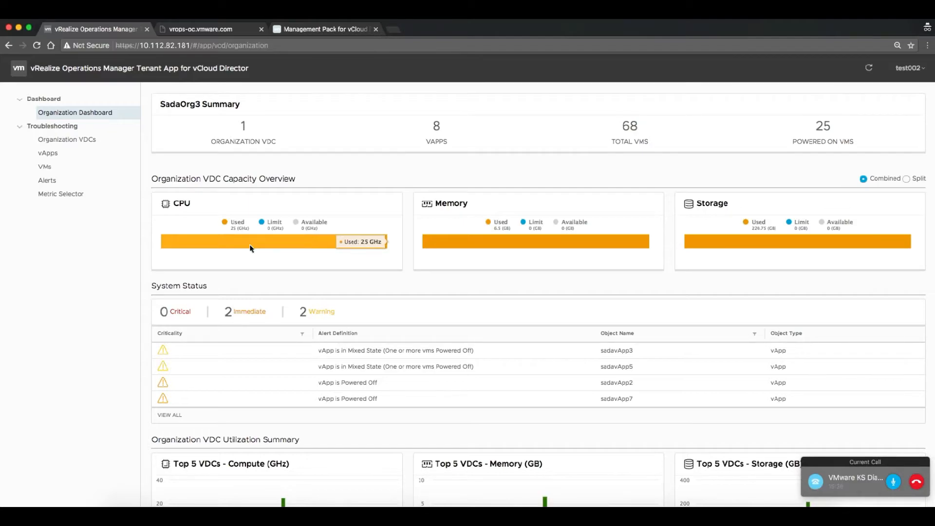
{"action": "mouse_move", "coordinate": [611, 254]}
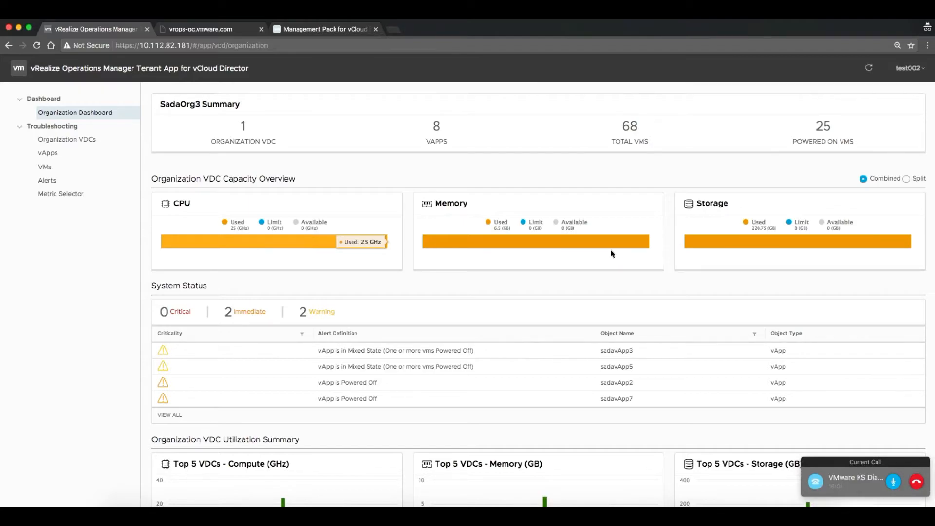
{"action": "left_click", "coordinate": [907, 178]}
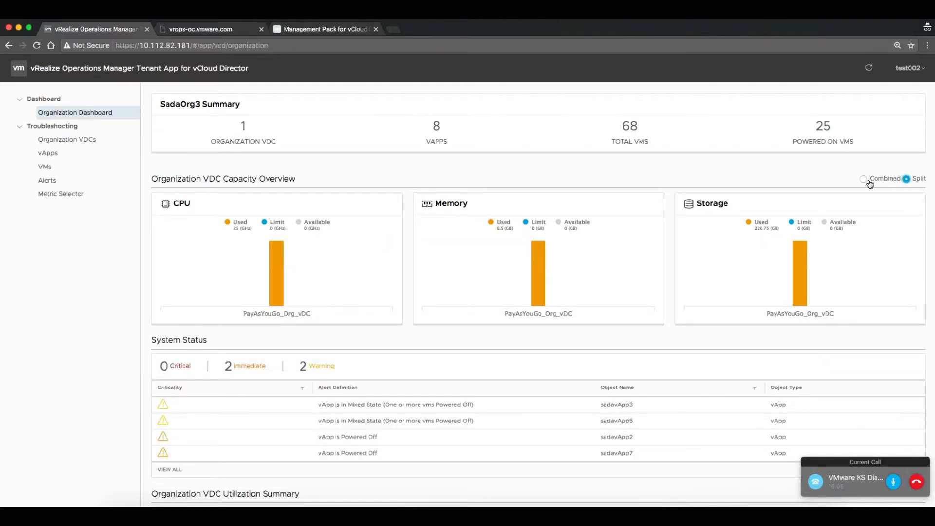
{"action": "left_click", "coordinate": [863, 178]}
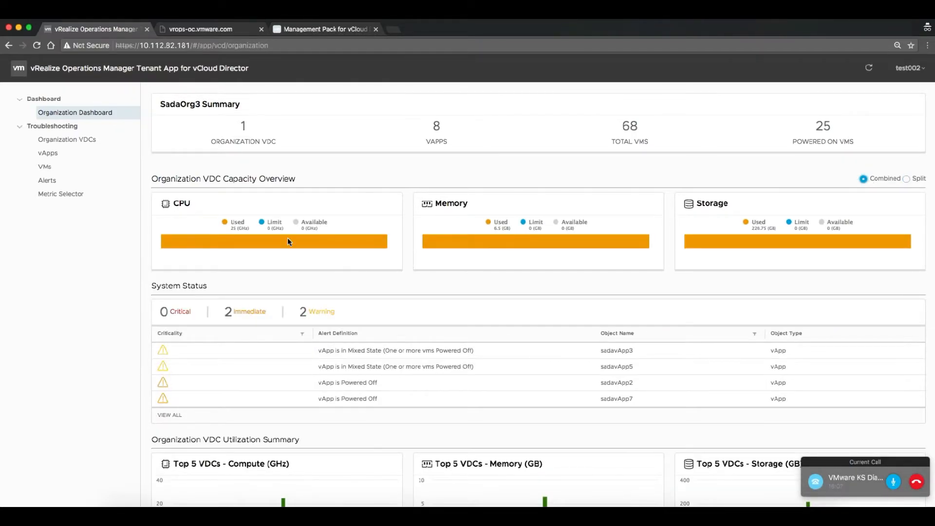
{"action": "mouse_move", "coordinate": [350, 293]}
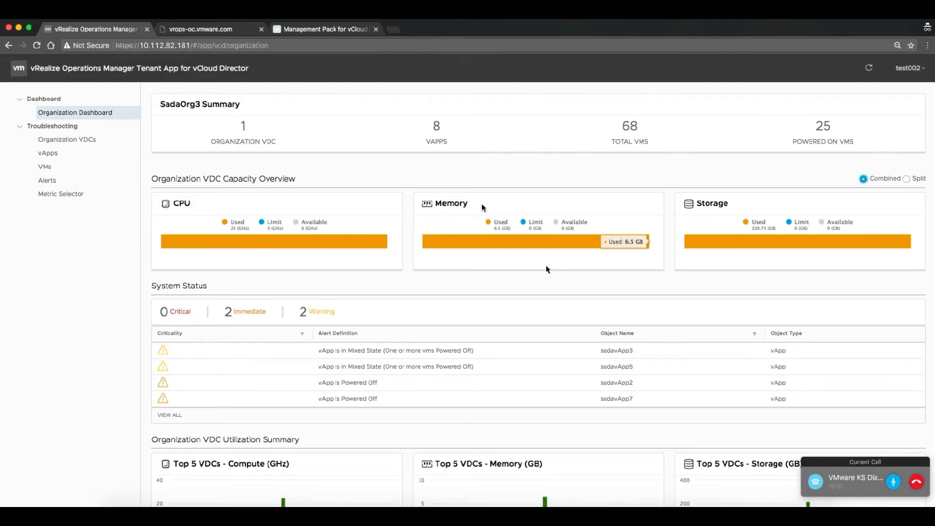
{"action": "scroll", "scroll_direction": "down", "scroll_amount": 3}
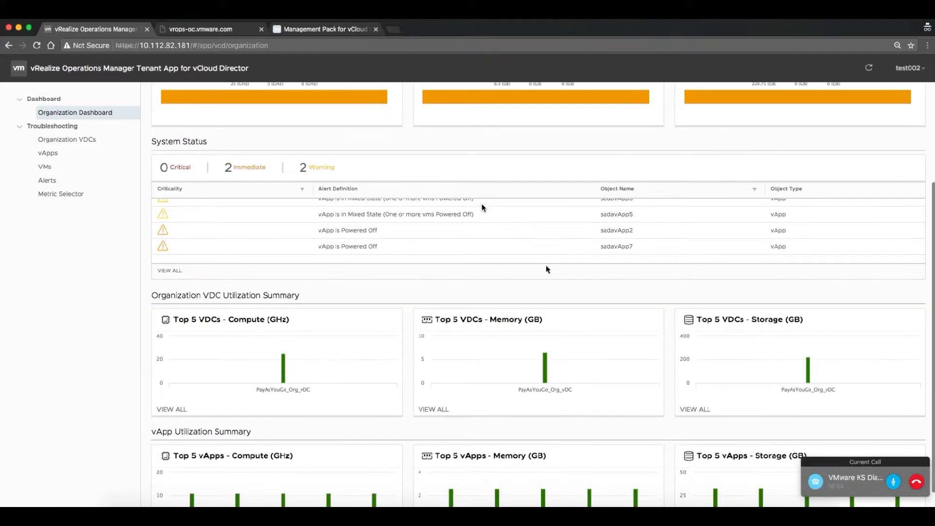
{"action": "mouse_move", "coordinate": [303, 258]}
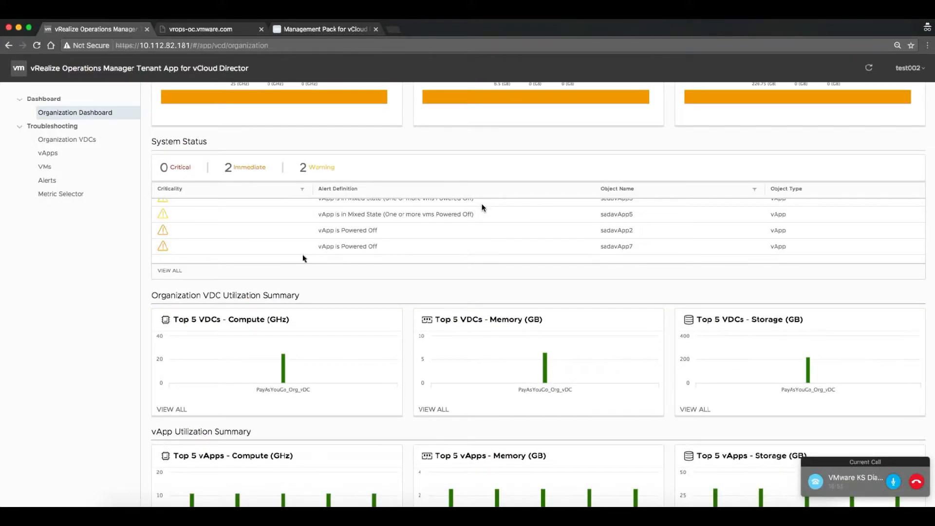
{"action": "scroll", "scroll_direction": "up", "scroll_amount": 3}
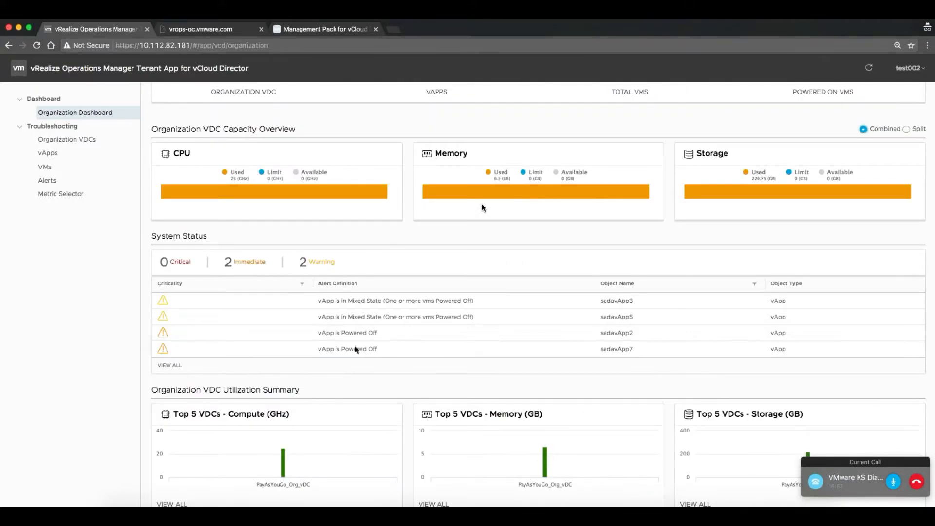
{"action": "scroll", "scroll_direction": "down", "scroll_amount": 3}
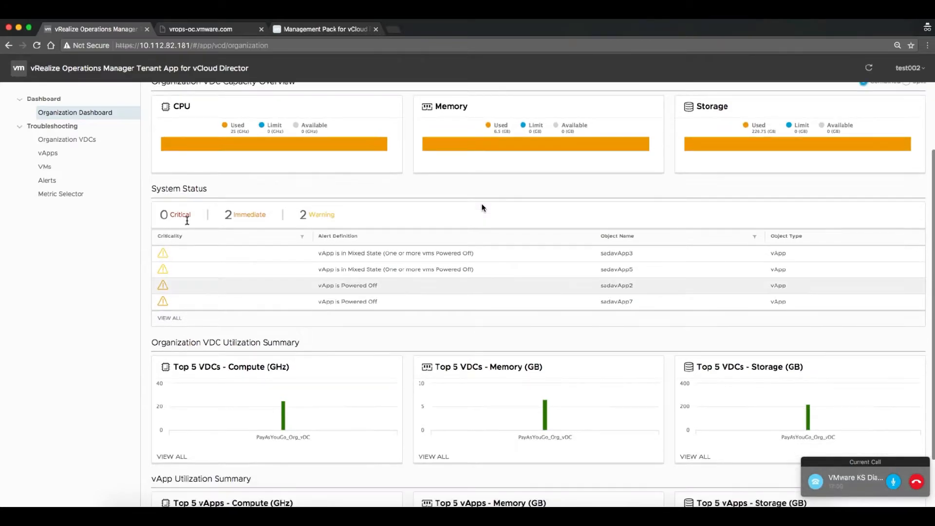
{"action": "mouse_move", "coordinate": [251, 292]}
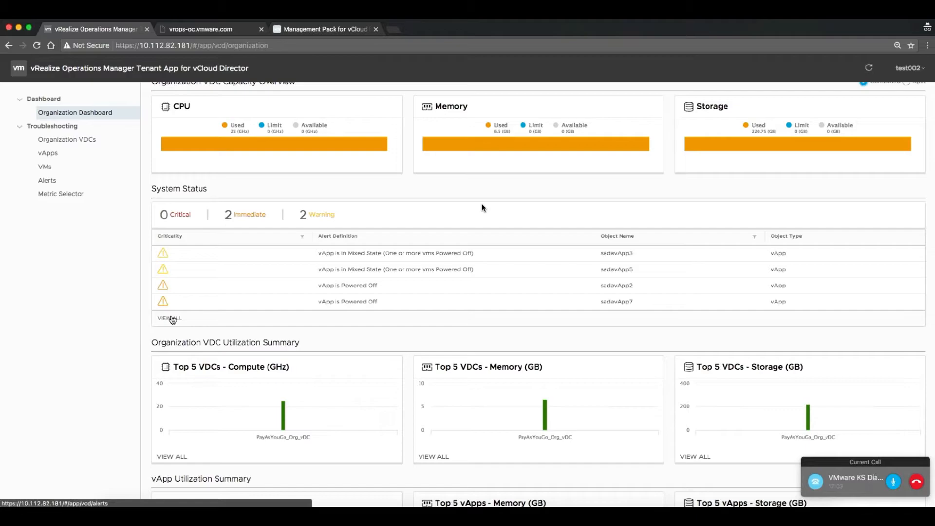
List SadaOrg3's four vApp alerts and export them to a CSV file
{"action": "left_click", "coordinate": [47, 180]}
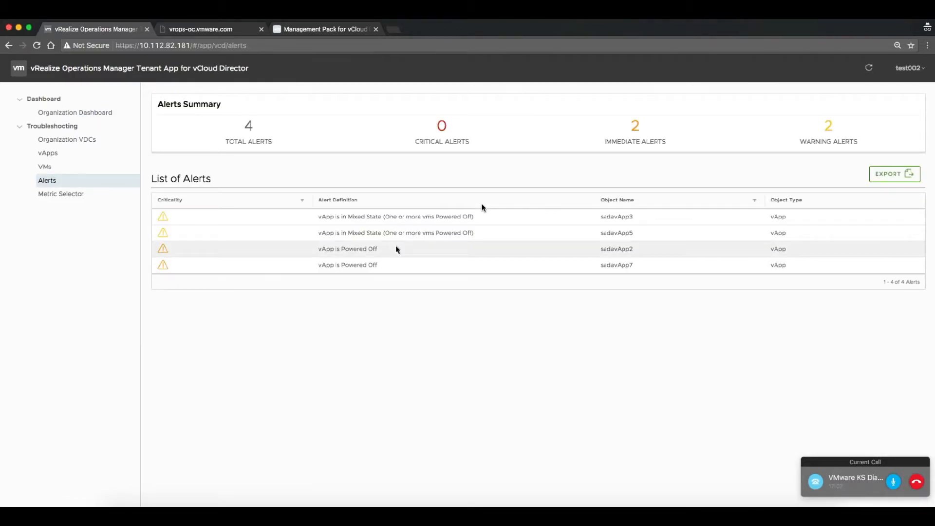
{"action": "mouse_move", "coordinate": [100, 125]}
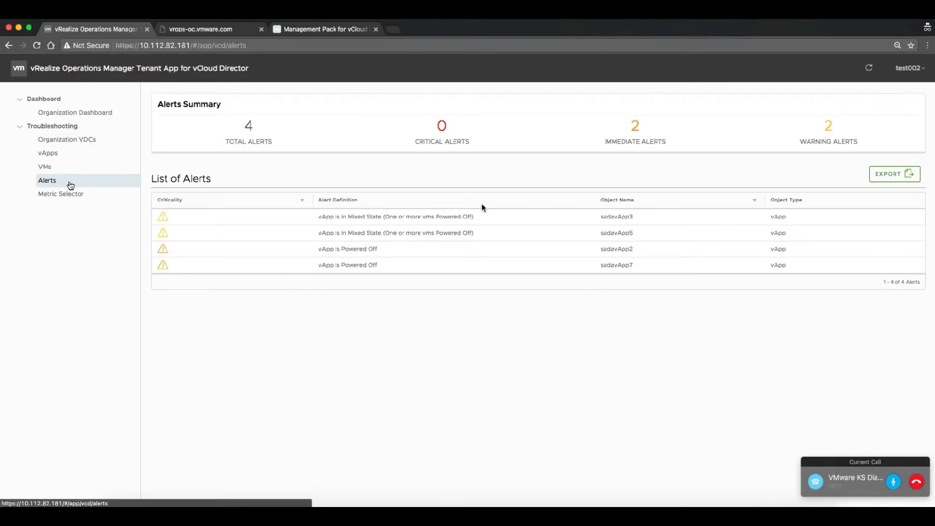
{"action": "left_click", "coordinate": [895, 173]}
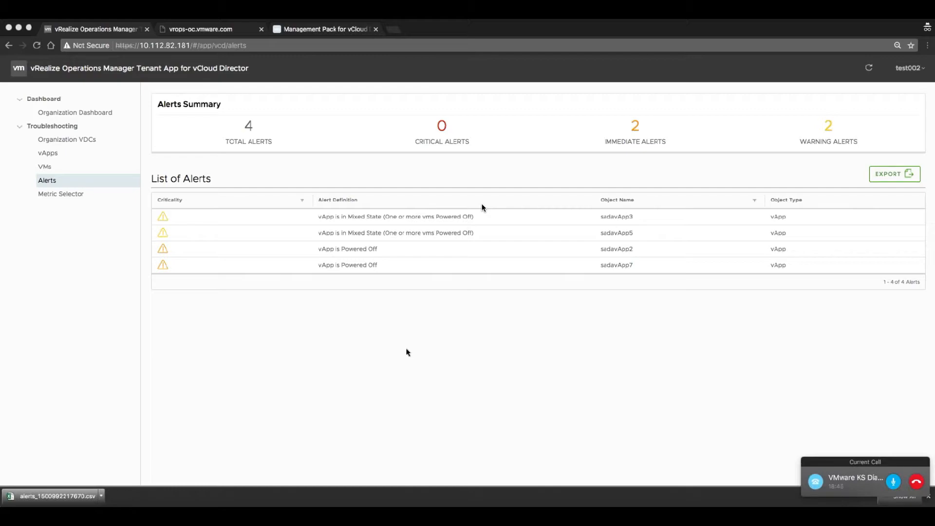
{"action": "mouse_move", "coordinate": [79, 112]}
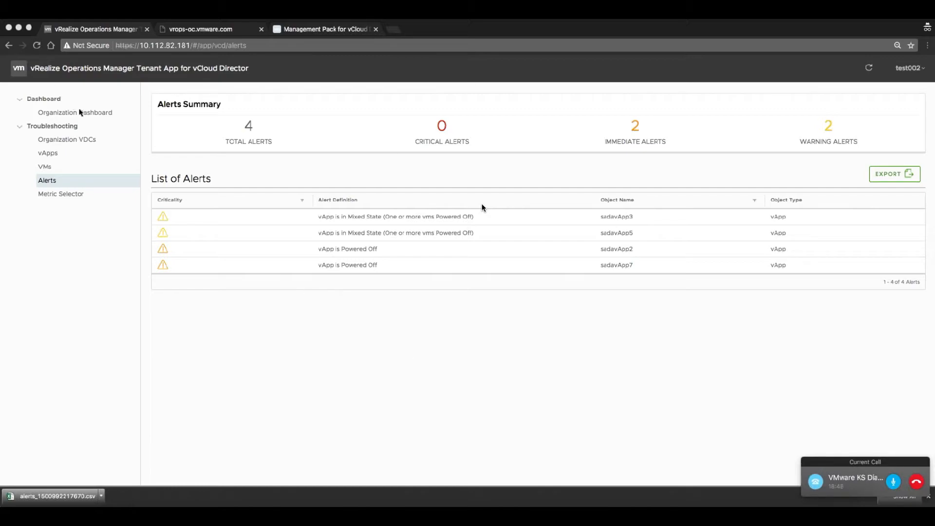
Review the top-5 VDC and vApp utilization charts, then list the organization VDCs
{"action": "left_click", "coordinate": [75, 112]}
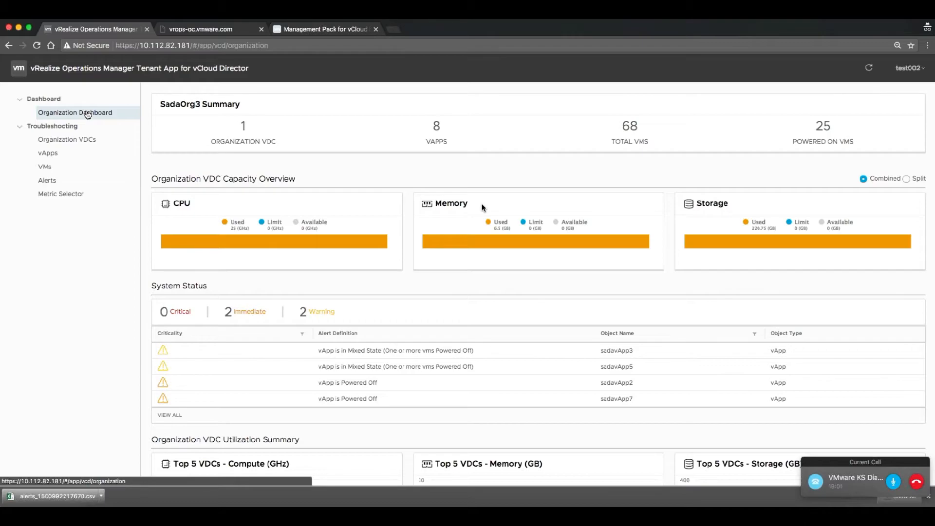
{"action": "mouse_move", "coordinate": [84, 277]}
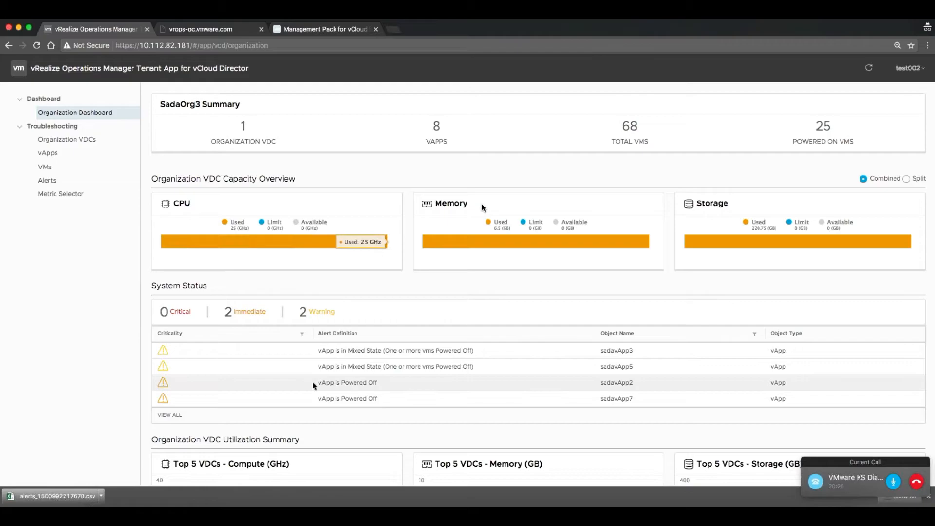
{"action": "scroll", "scroll_direction": "down", "scroll_amount": 3}
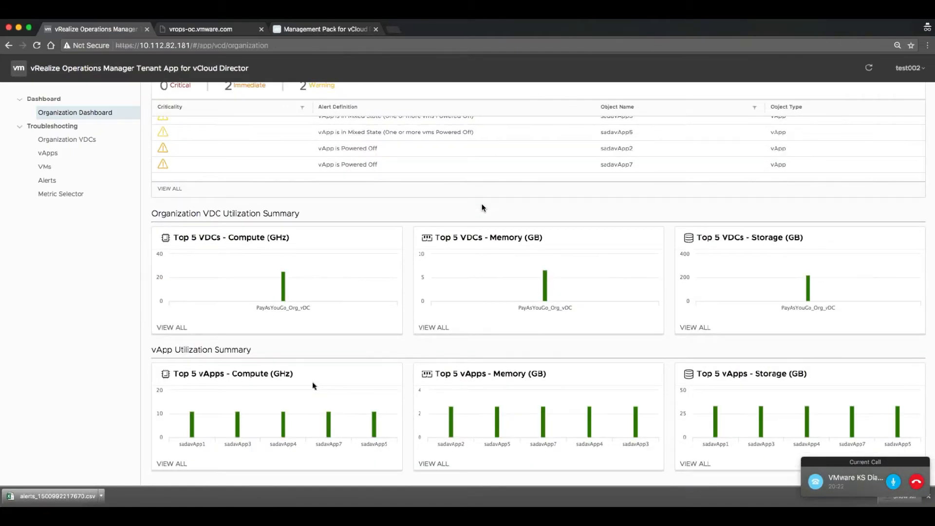
{"action": "mouse_move", "coordinate": [791, 467]}
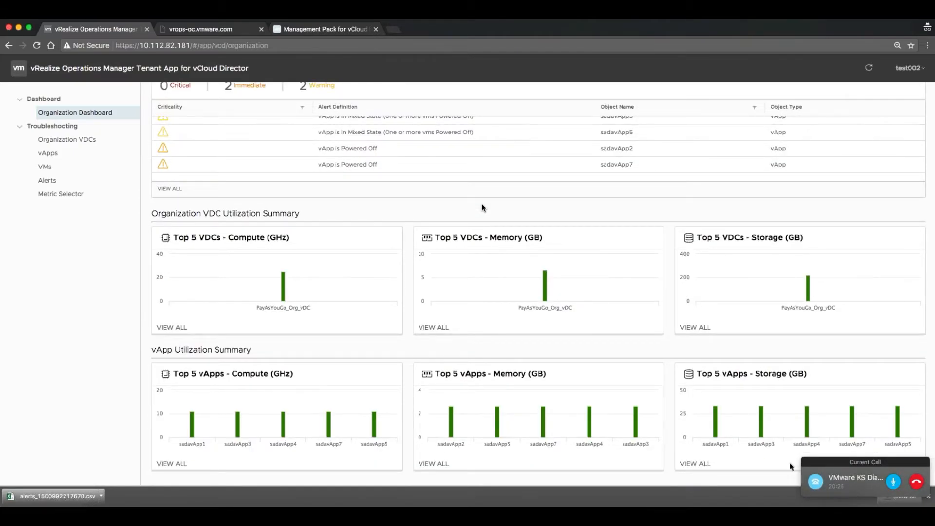
{"action": "mouse_move", "coordinate": [393, 274]}
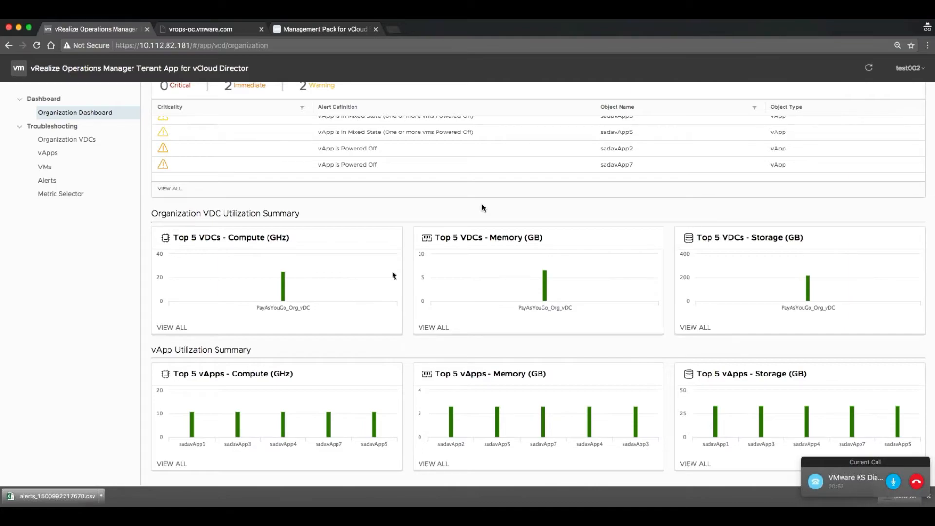
{"action": "mouse_move", "coordinate": [183, 332]}
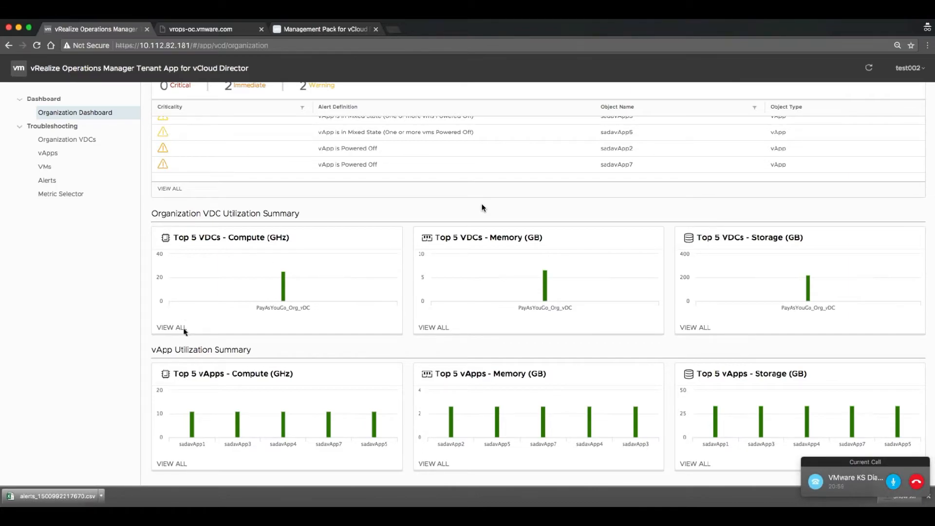
{"action": "mouse_move", "coordinate": [202, 309]}
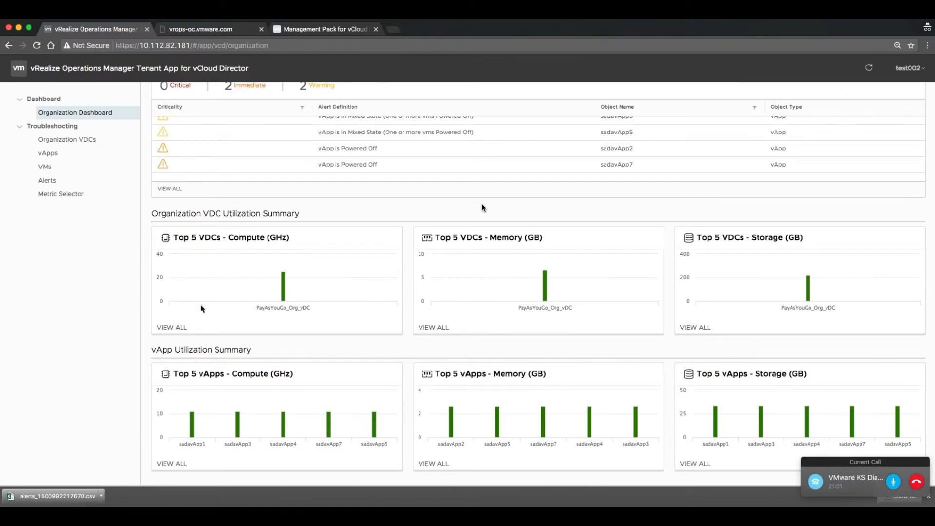
{"action": "left_click", "coordinate": [67, 139]}
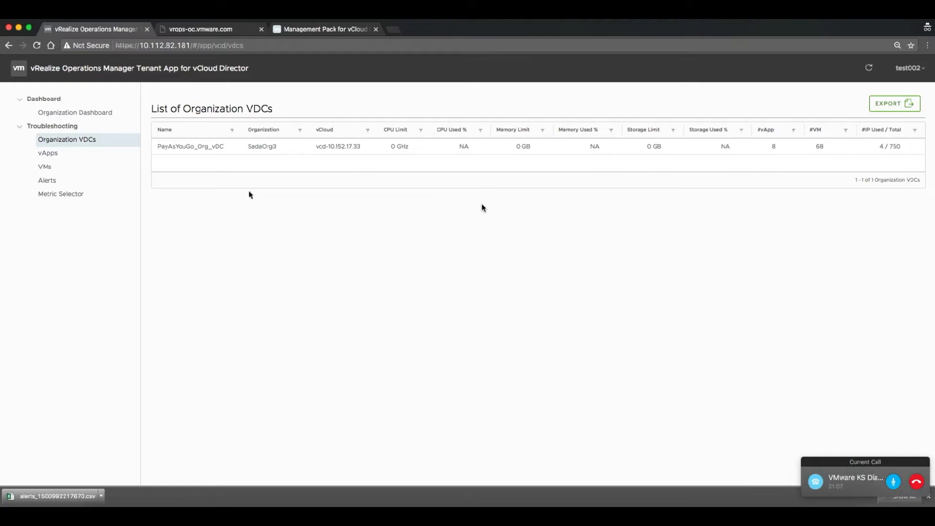
{"action": "mouse_move", "coordinate": [439, 210]}
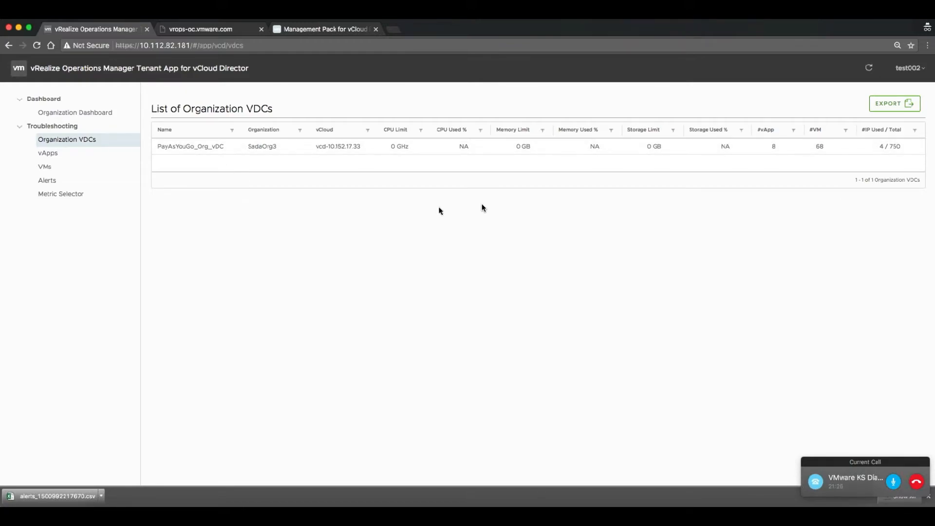
{"action": "mouse_move", "coordinate": [196, 149]}
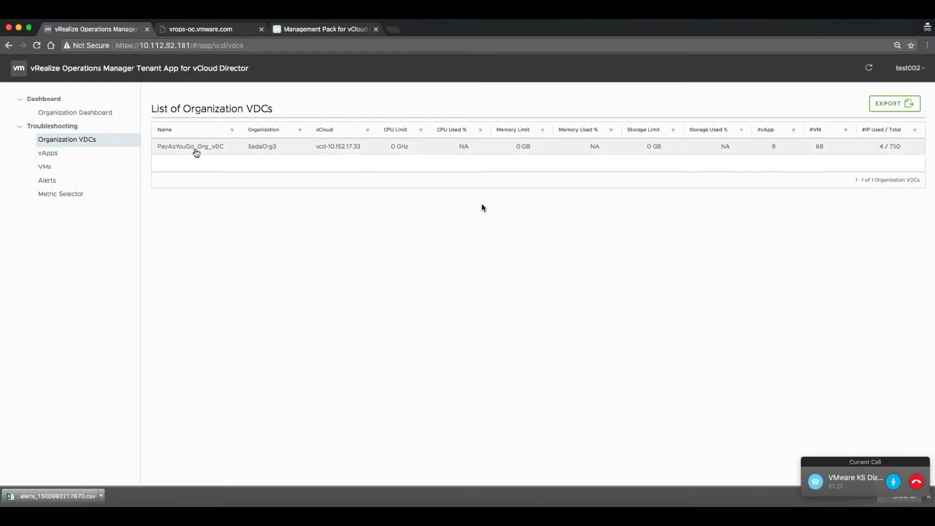
Drill from PayAsYouGo_Org_vDC through sadavApp4 to vmSada1CentOS-4's CPU and memory charts
{"action": "left_click", "coordinate": [190, 146]}
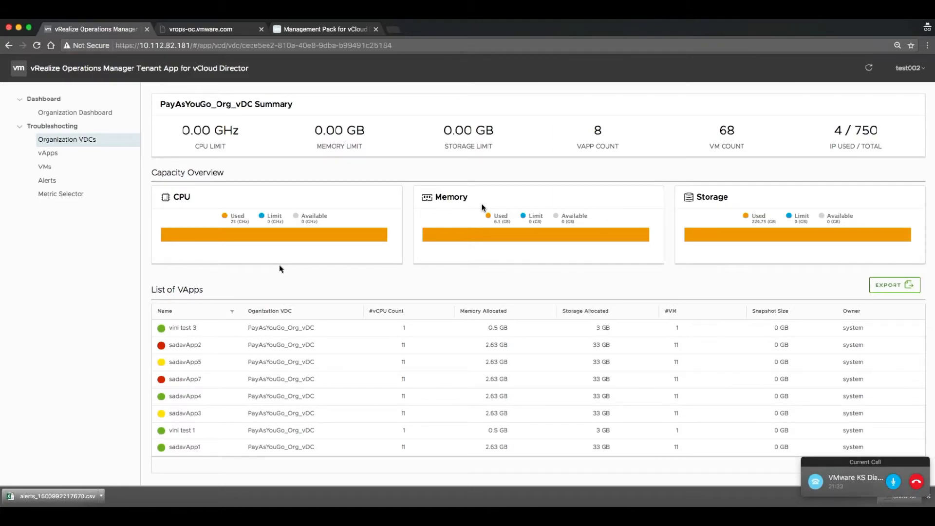
{"action": "mouse_move", "coordinate": [185, 399]}
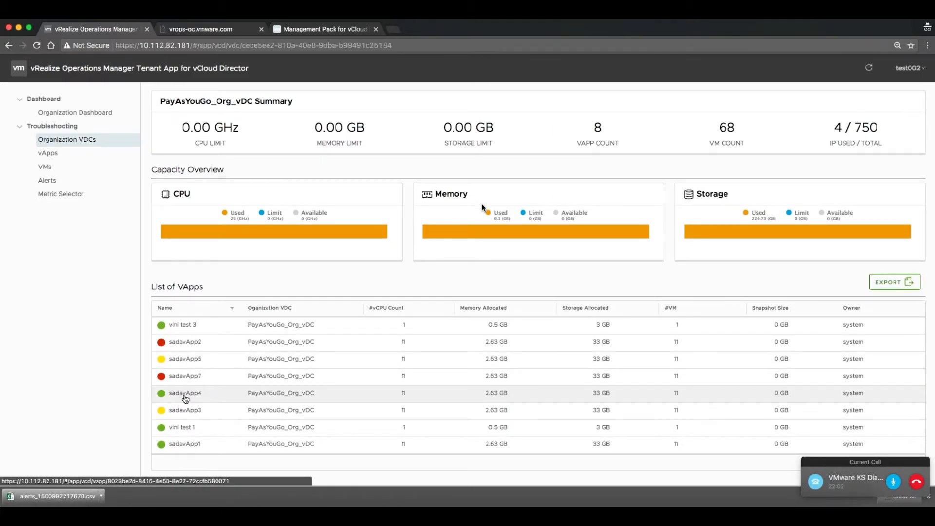
{"action": "left_click", "coordinate": [185, 393]}
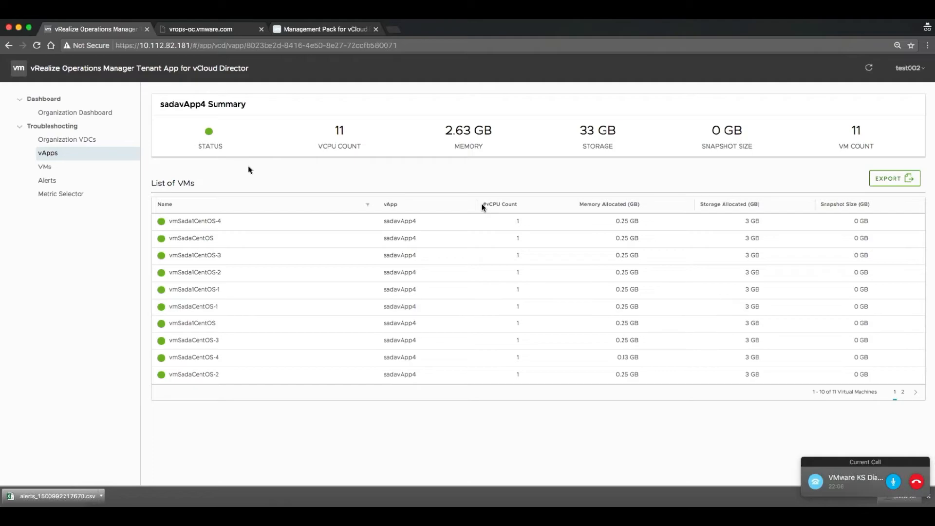
{"action": "mouse_move", "coordinate": [410, 155]}
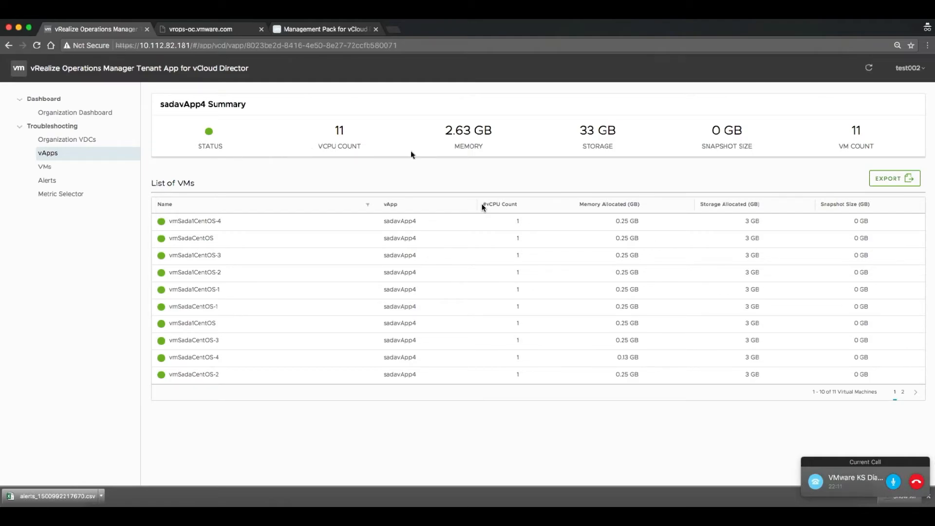
{"action": "mouse_move", "coordinate": [195, 221]}
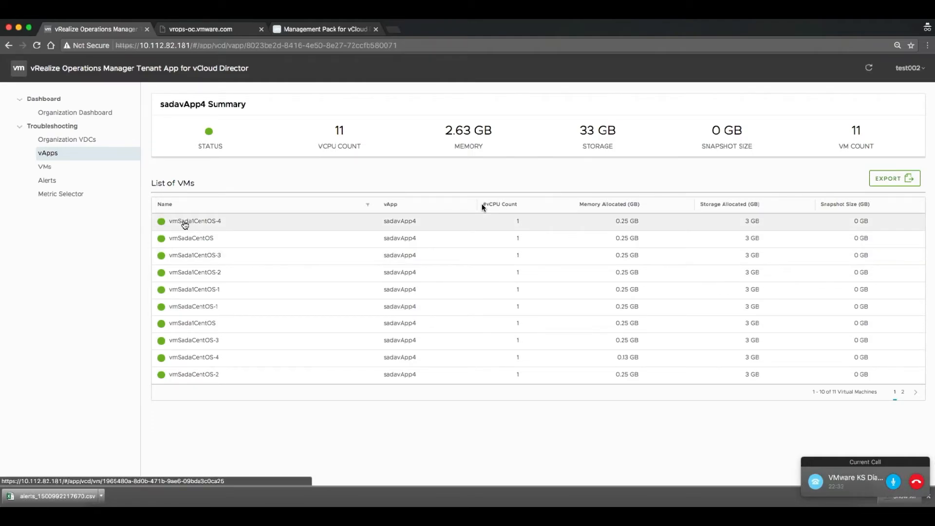
{"action": "left_click", "coordinate": [195, 220]}
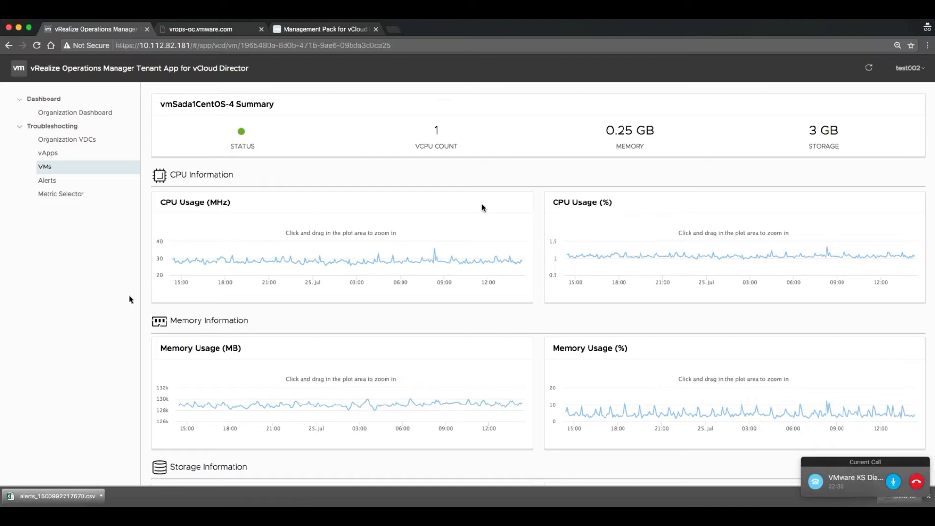
{"action": "mouse_move", "coordinate": [349, 265]}
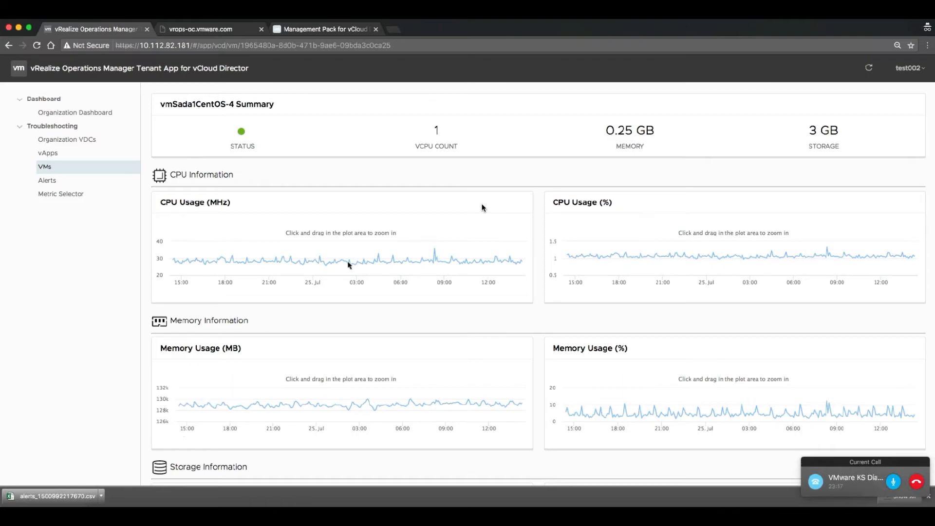
{"action": "mouse_move", "coordinate": [60, 194]}
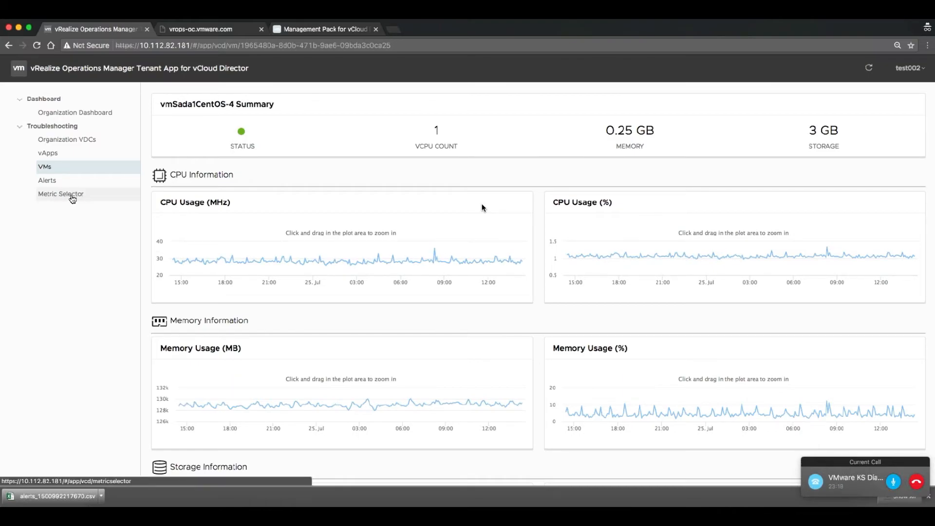
{"action": "left_click", "coordinate": [61, 194]}
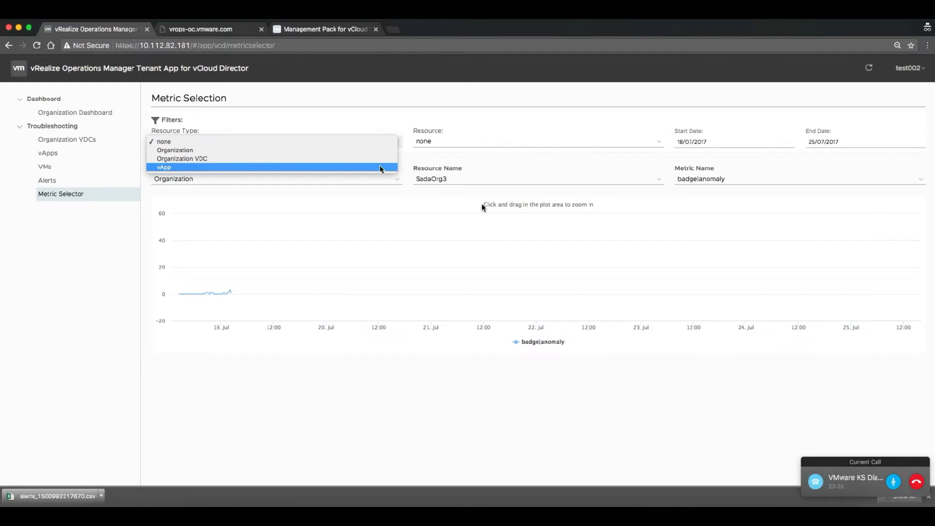
In Metric Selector, pick vApp sadavApp3 and switch resource type to Virtual Machine
{"action": "left_click", "coordinate": [165, 167]}
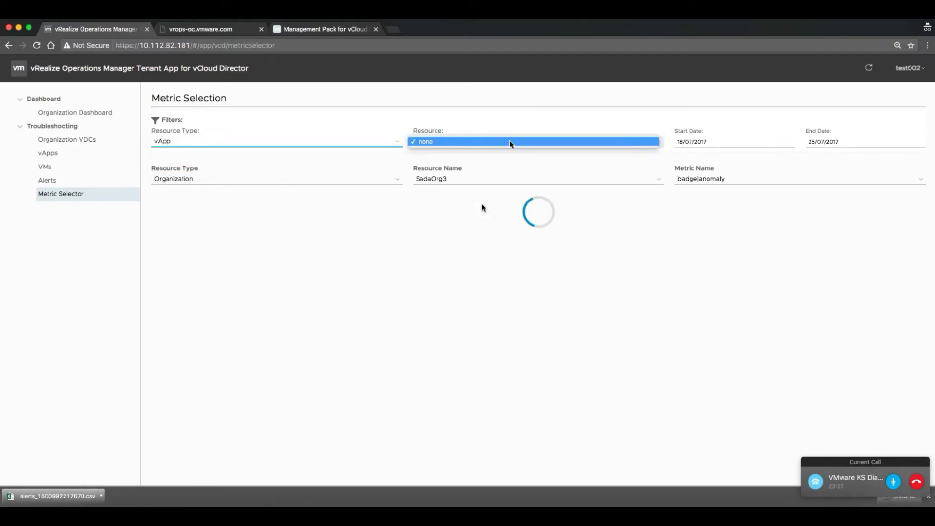
{"action": "left_click", "coordinate": [533, 141]}
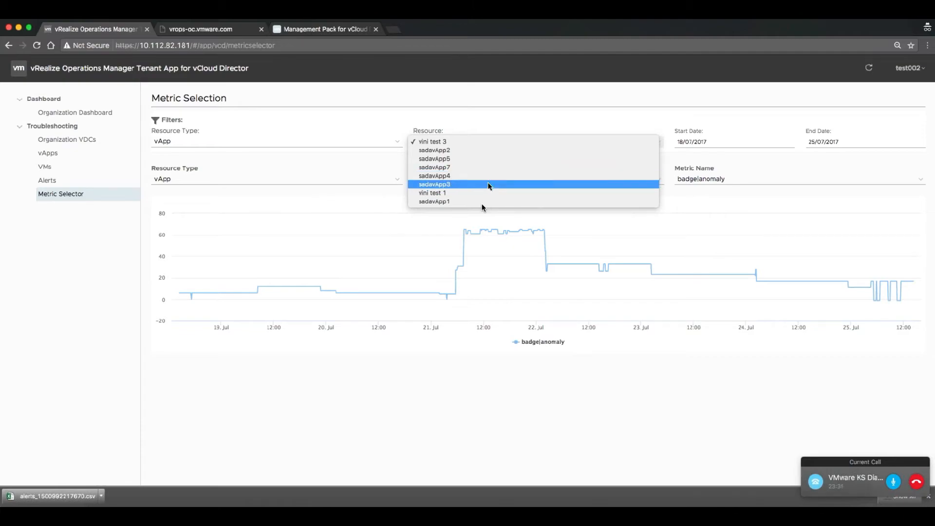
{"action": "left_click", "coordinate": [435, 184]}
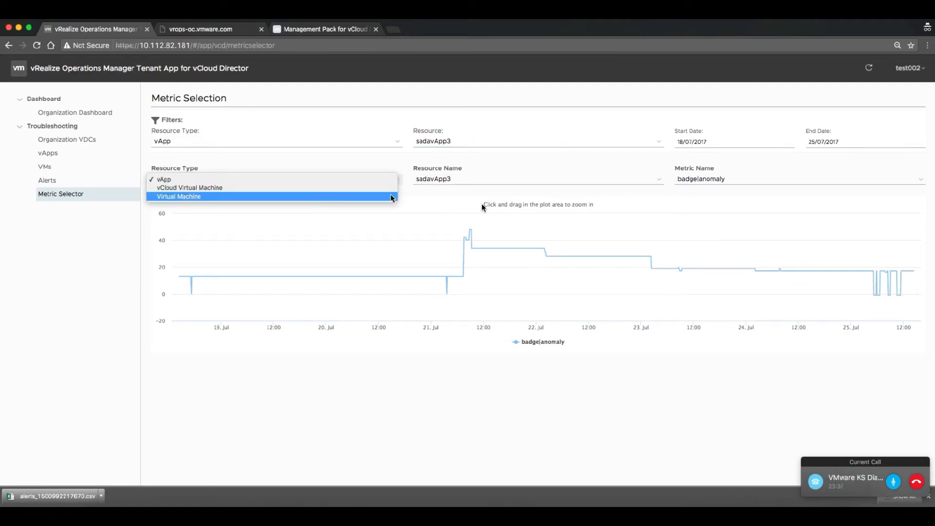
{"action": "left_click", "coordinate": [180, 196]}
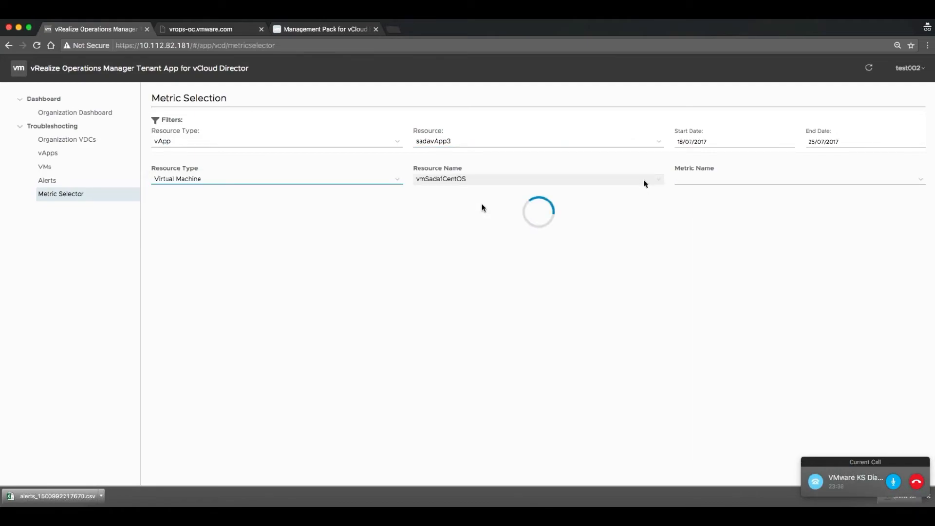
Chart cpu|demandOverCapacity, then cpu|actual.capacity for vmSada1CentOS
{"action": "left_click", "coordinate": [799, 179]}
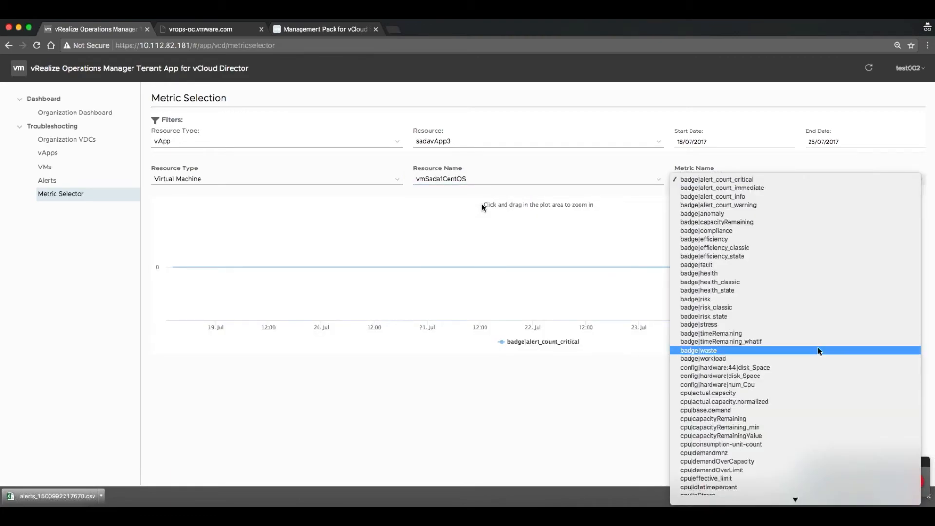
{"action": "scroll", "scroll_direction": "down", "scroll_amount": 3}
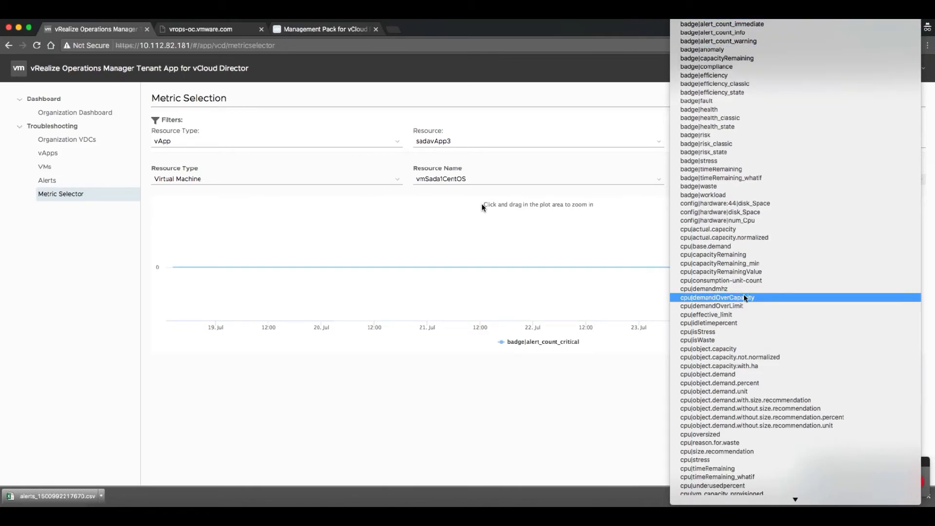
{"action": "left_click", "coordinate": [717, 298]}
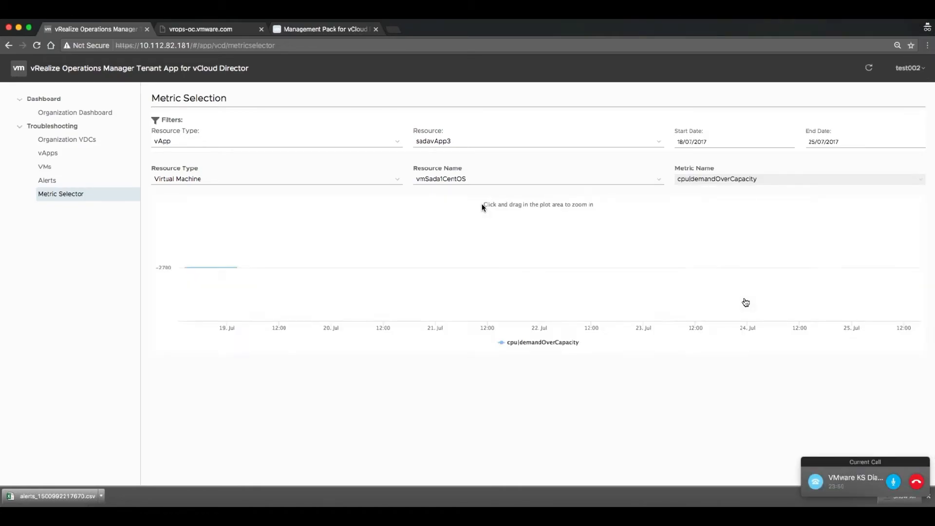
{"action": "left_click", "coordinate": [799, 178]}
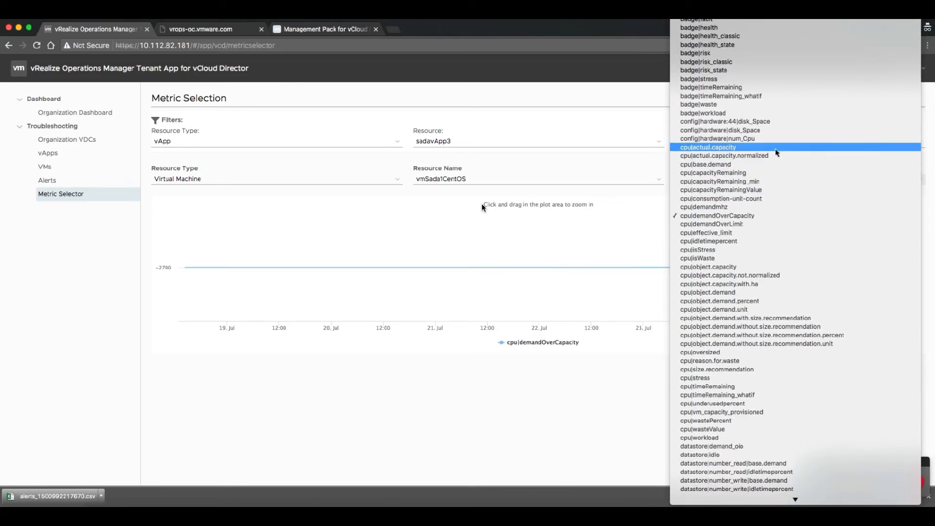
{"action": "left_click", "coordinate": [708, 147]}
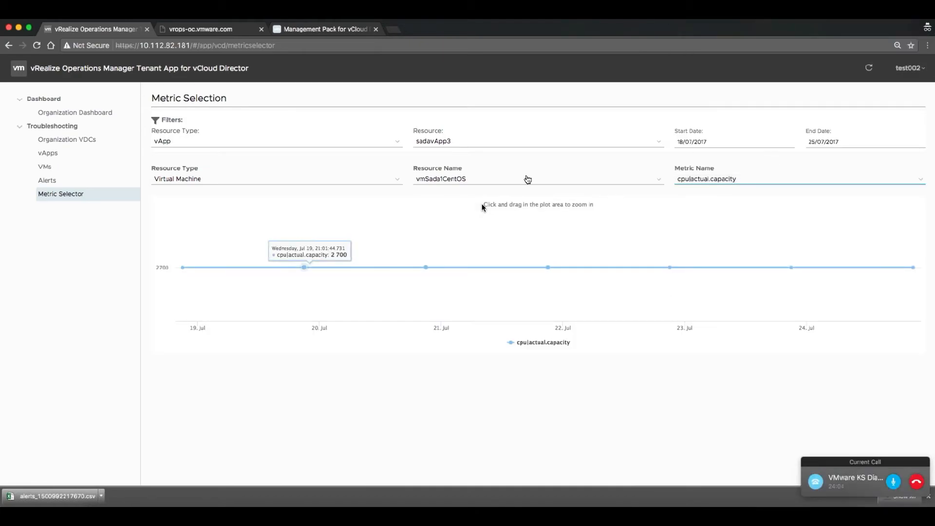
{"action": "mouse_move", "coordinate": [208, 212]}
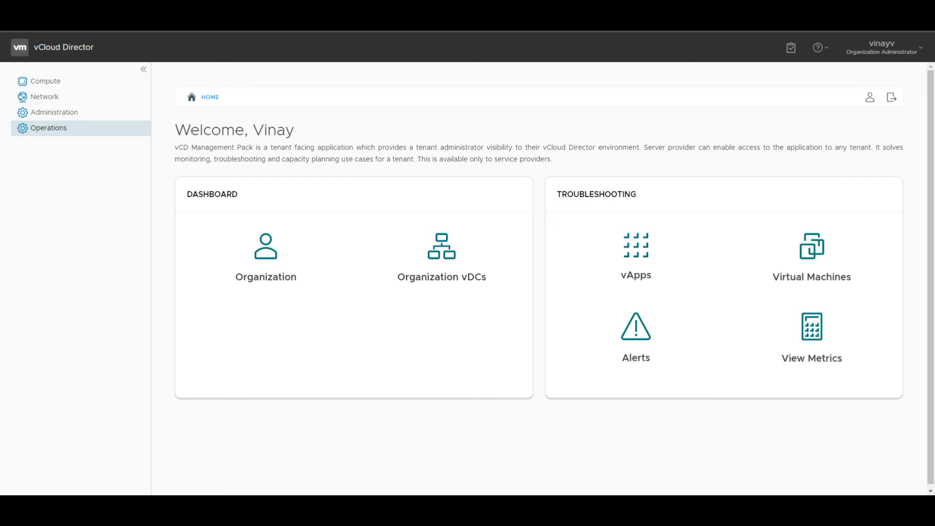
Open the Organization dashboard tile to view the ARC_Chemicals summary in vCloud Director
{"action": "left_click", "coordinate": [265, 255]}
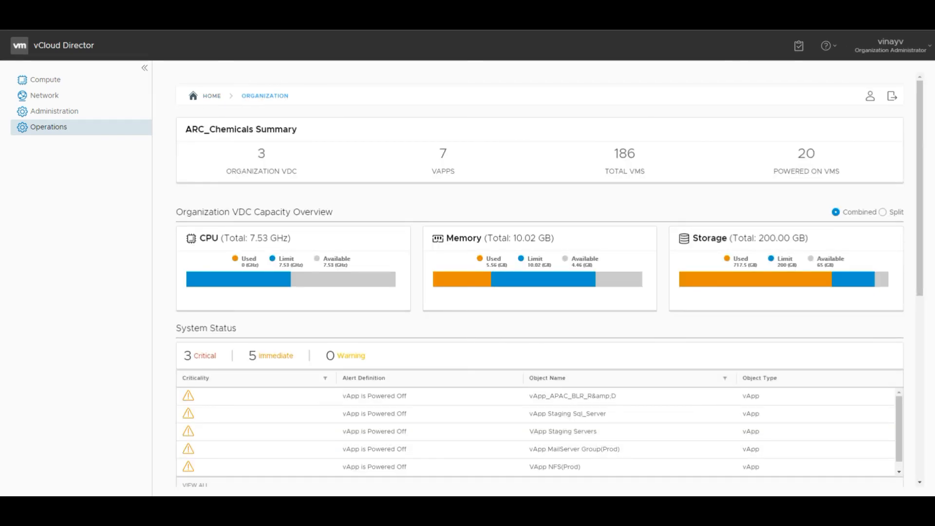